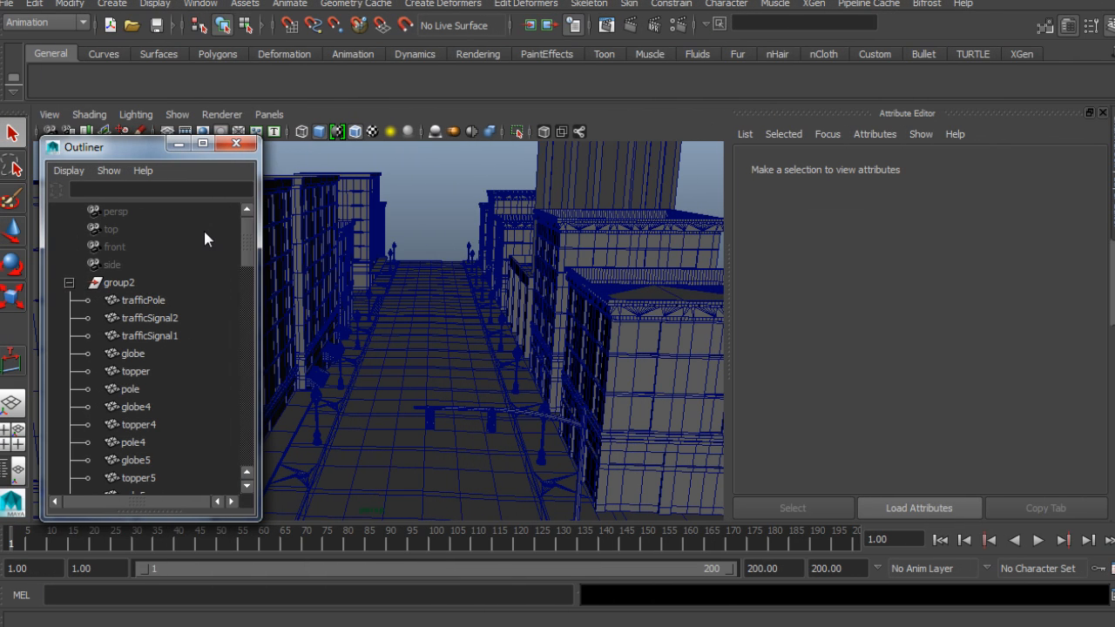
mouse_move(122, 293)
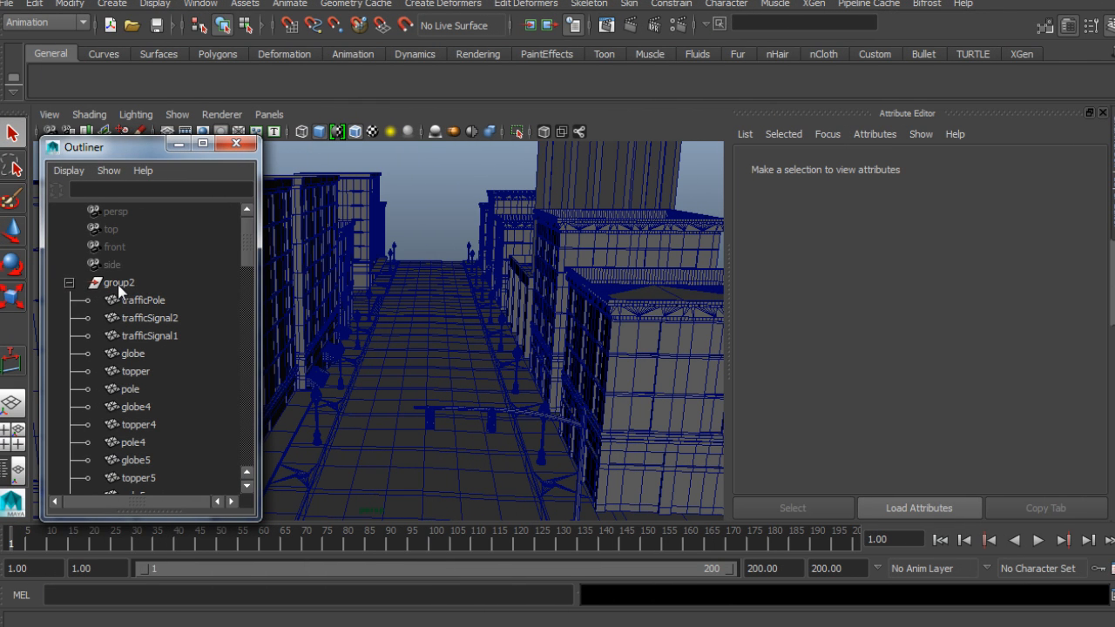
click(118, 282)
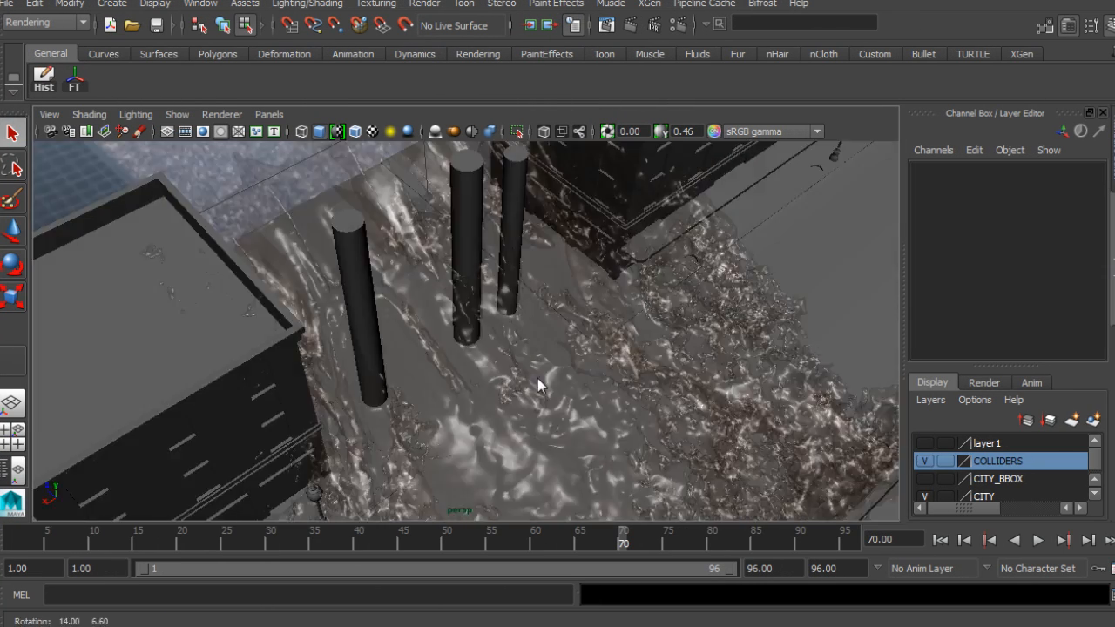
drag(540, 383, 502, 357)
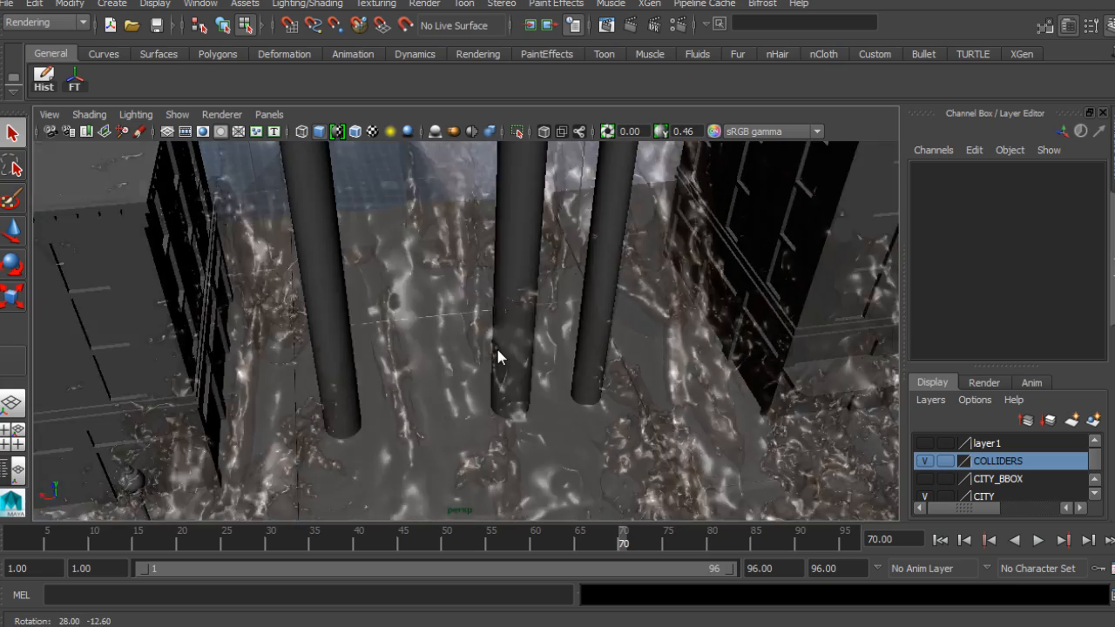